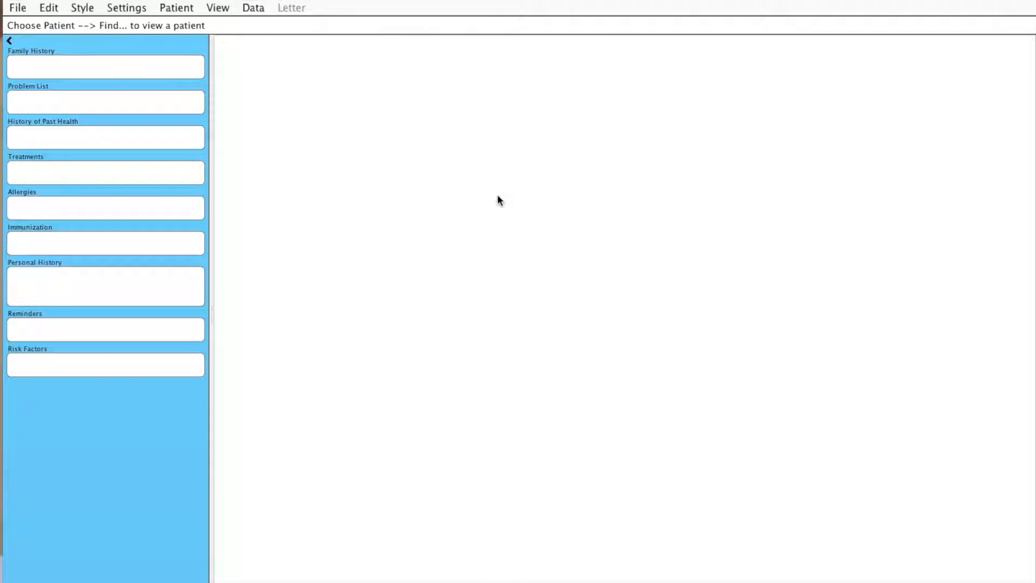
# - Open Manage Received Documents from the File menu
pyautogui.click(17, 7)
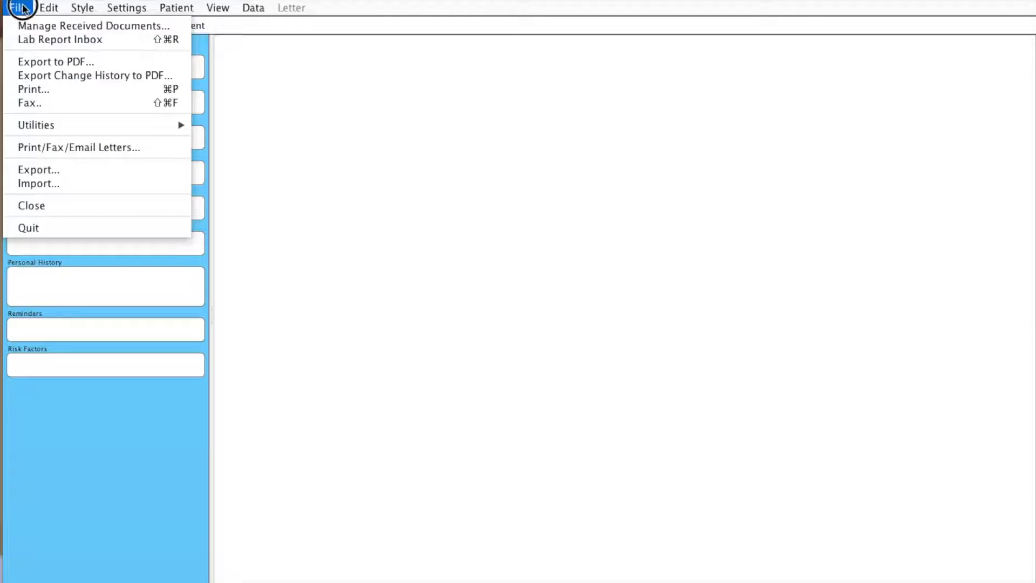
pyautogui.click(94, 26)
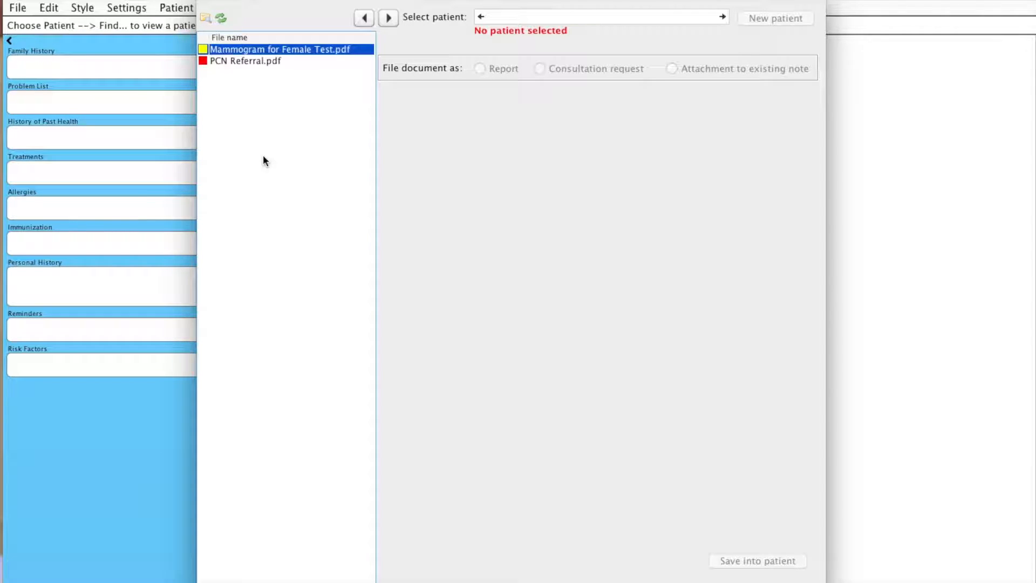
pyautogui.moveTo(270, 130)
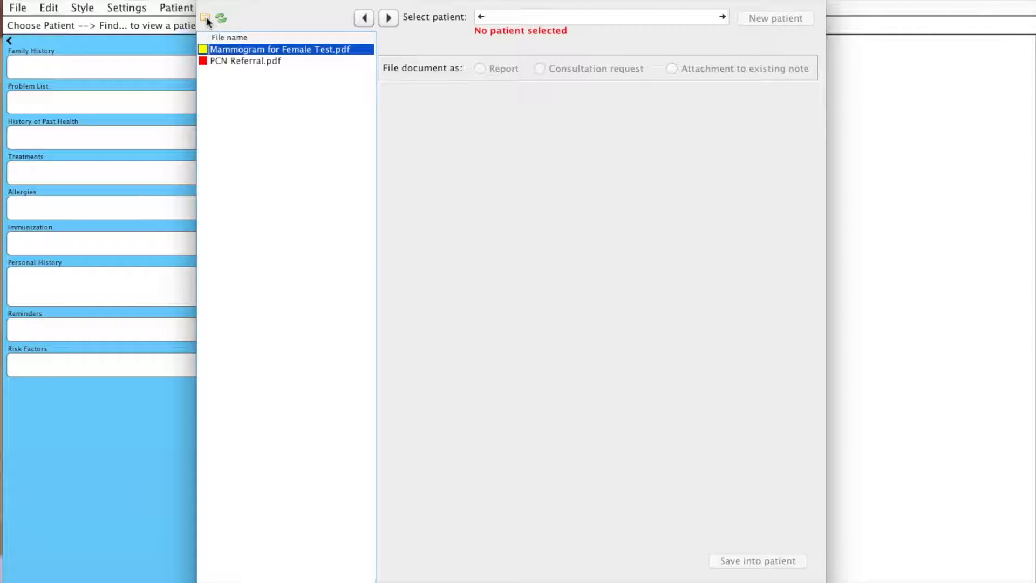
pyautogui.moveTo(276, 103)
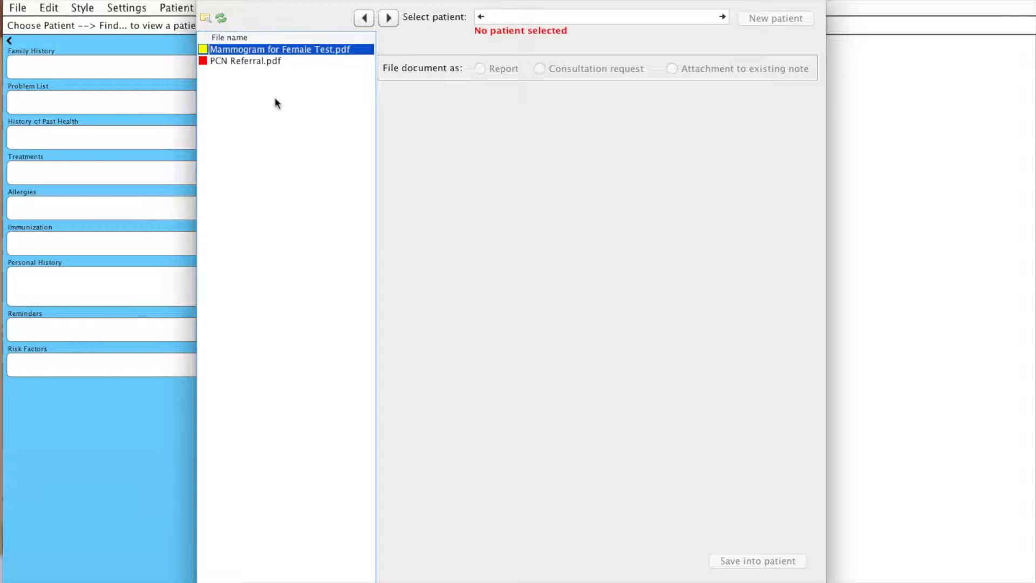
pyautogui.moveTo(285, 114)
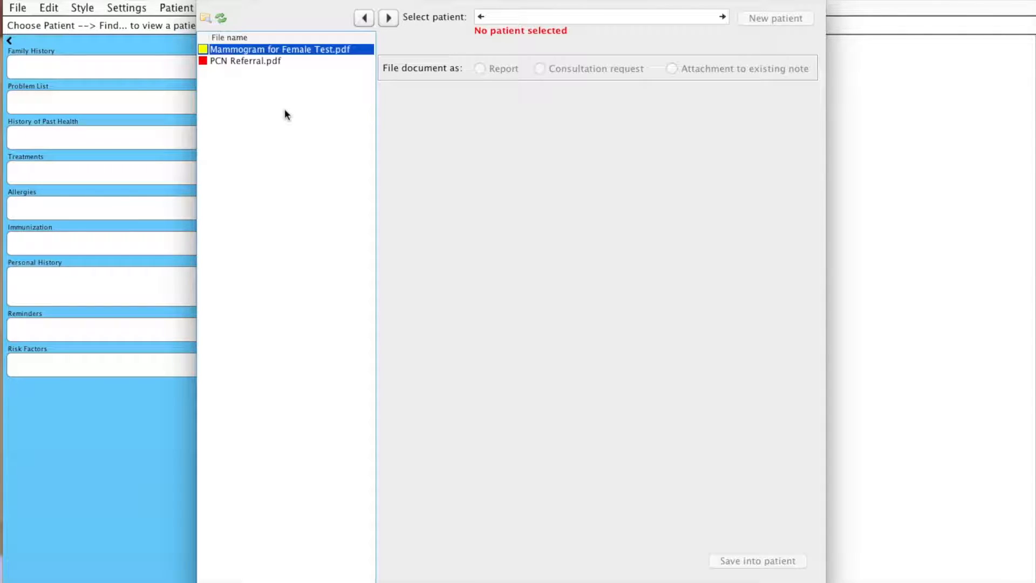
pyautogui.moveTo(307, 52)
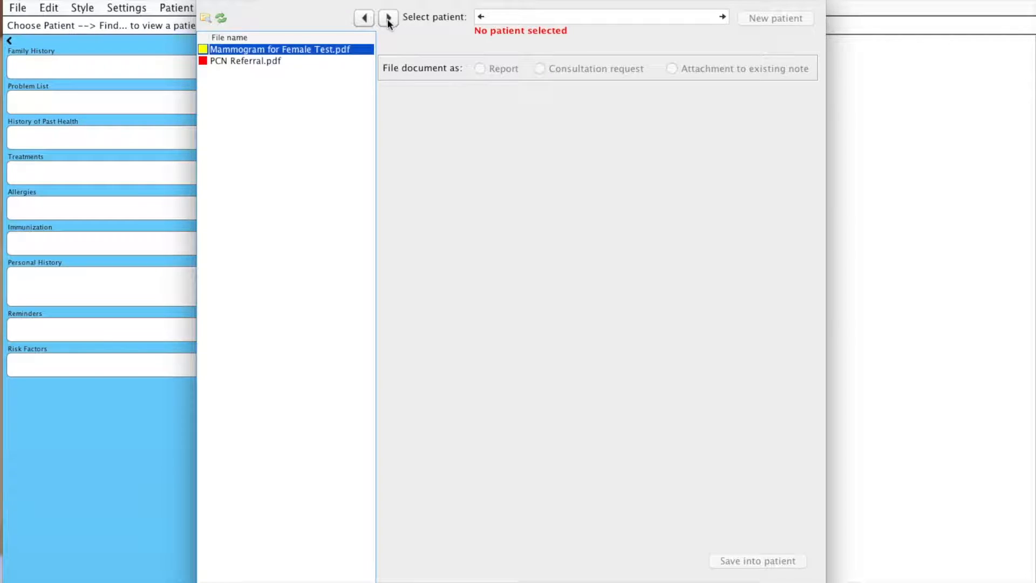
pyautogui.moveTo(387, 18)
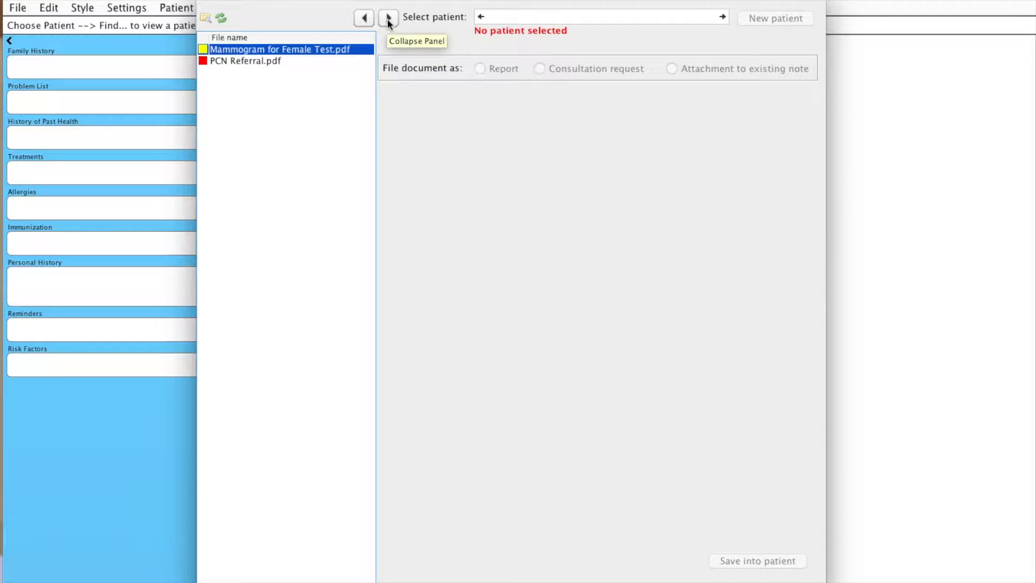
# - Collapse the side panel to preview the Mammogram for Female Test PDF
pyautogui.click(388, 18)
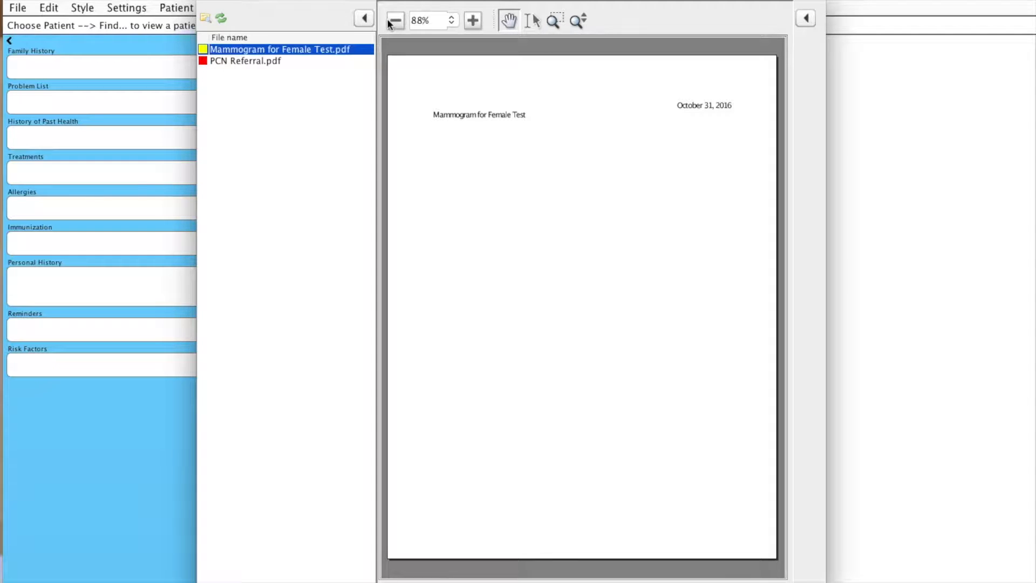
pyautogui.moveTo(448, 161)
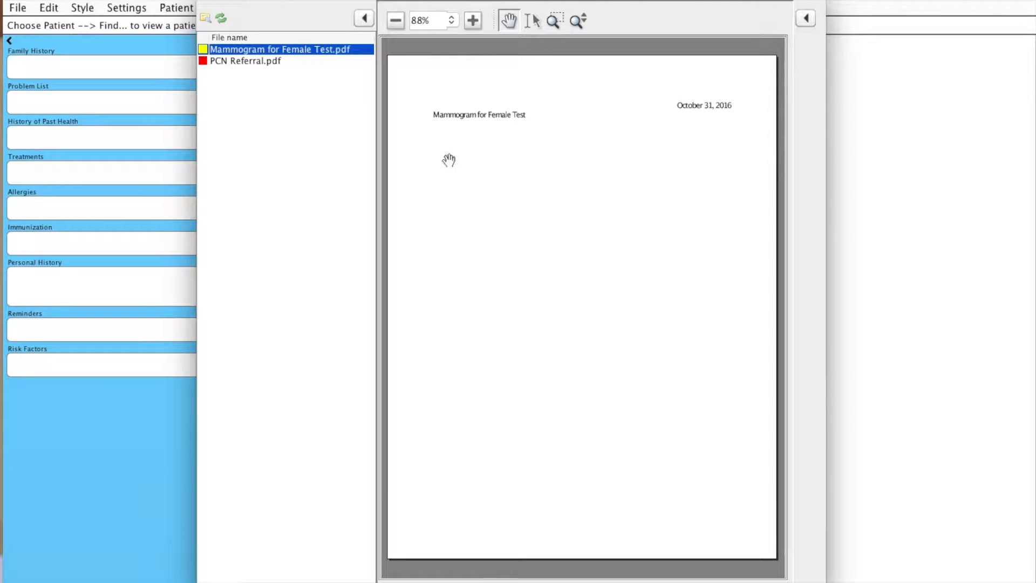
pyautogui.moveTo(540, 115)
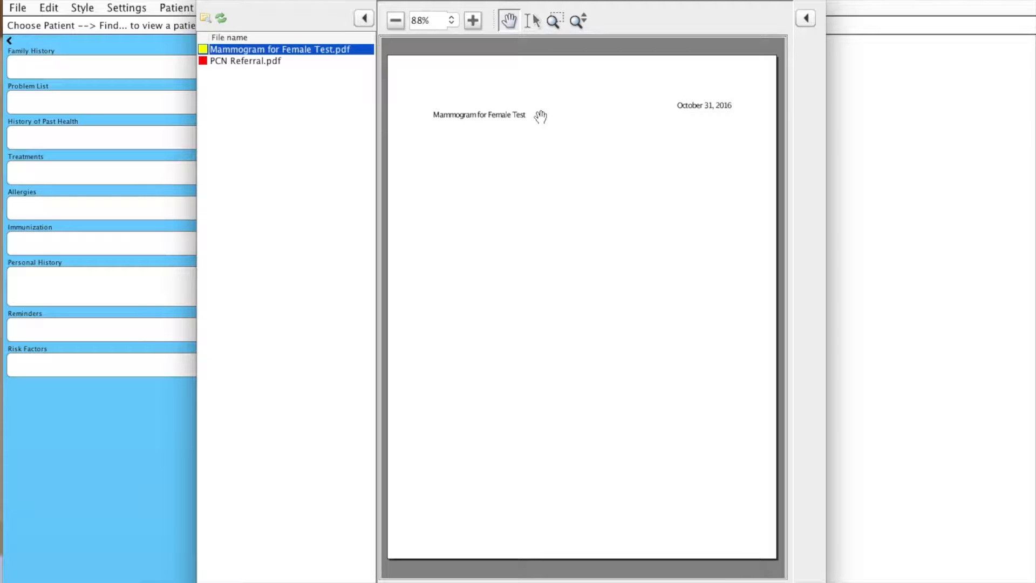
pyautogui.moveTo(458, 142)
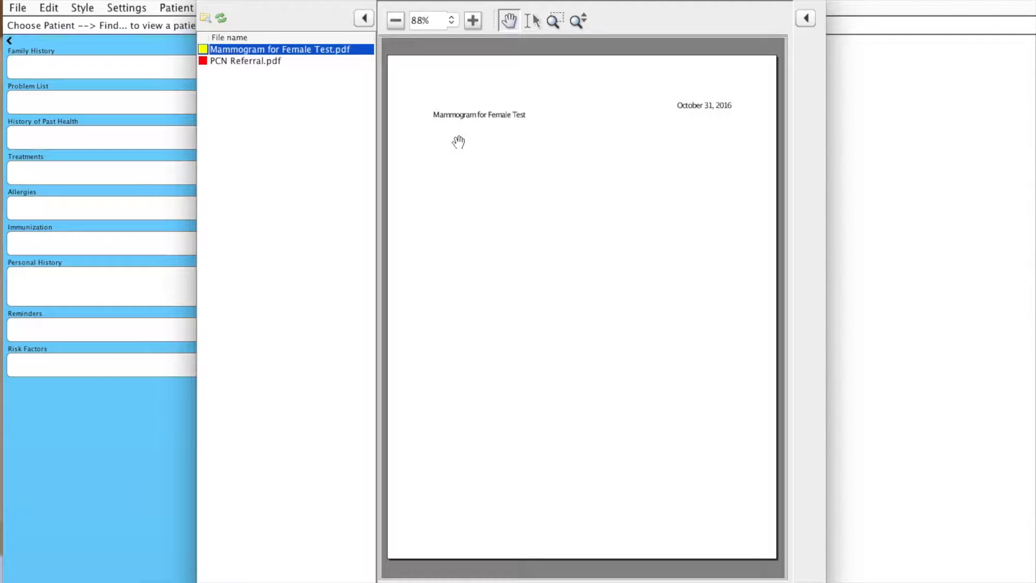
pyautogui.moveTo(505, 126)
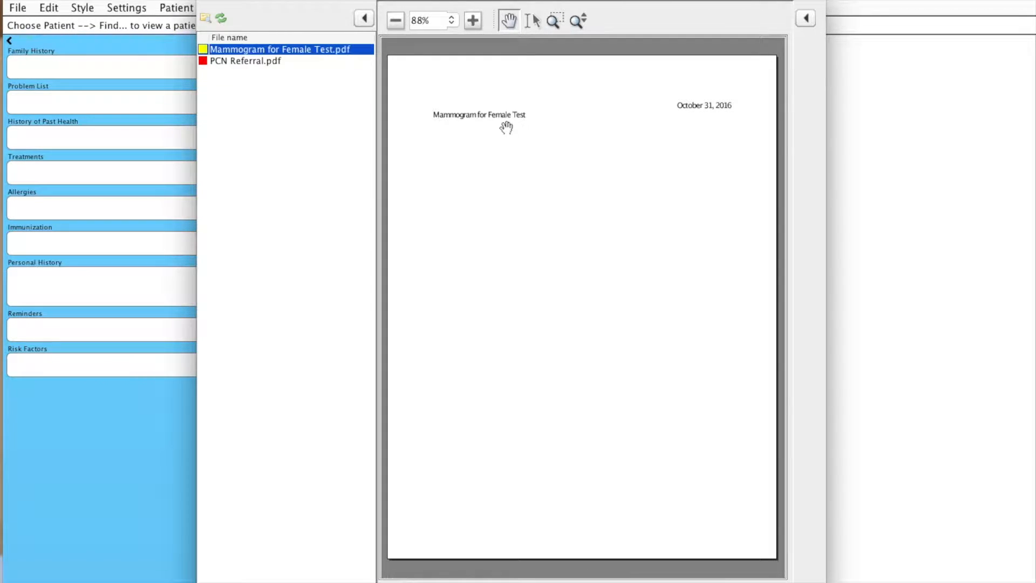
pyautogui.moveTo(756, 138)
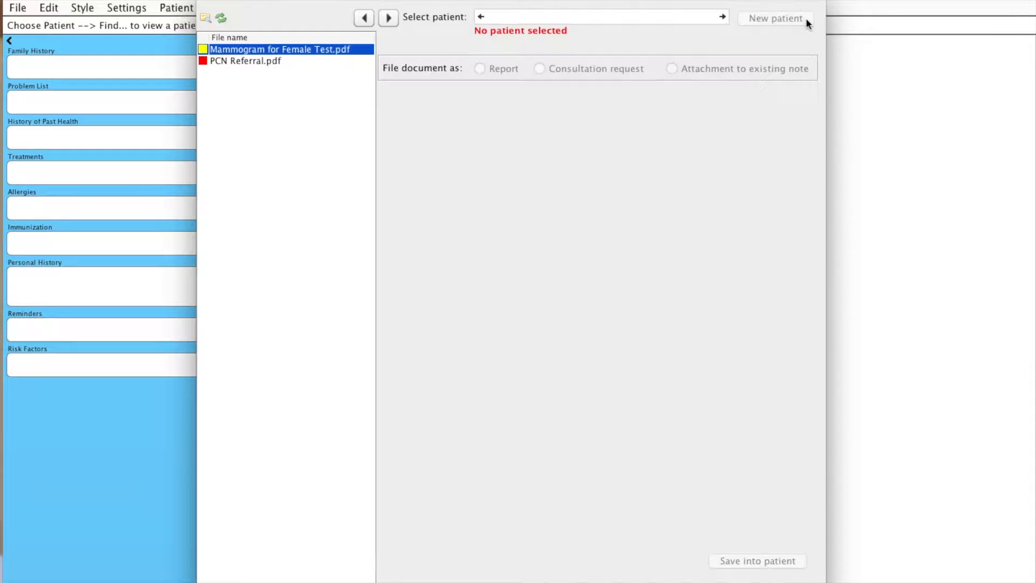
pyautogui.moveTo(370, 50)
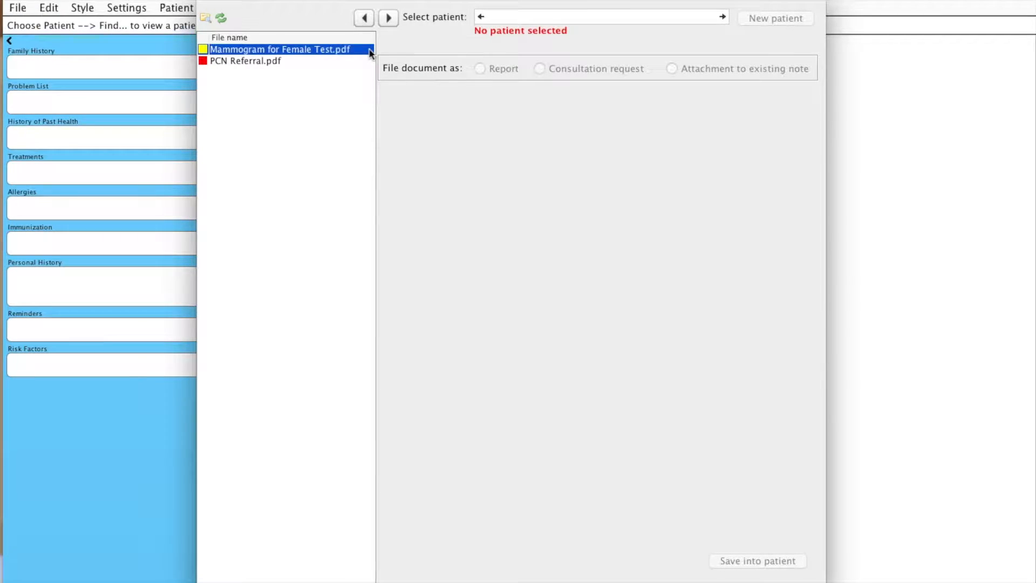
pyautogui.moveTo(412, 73)
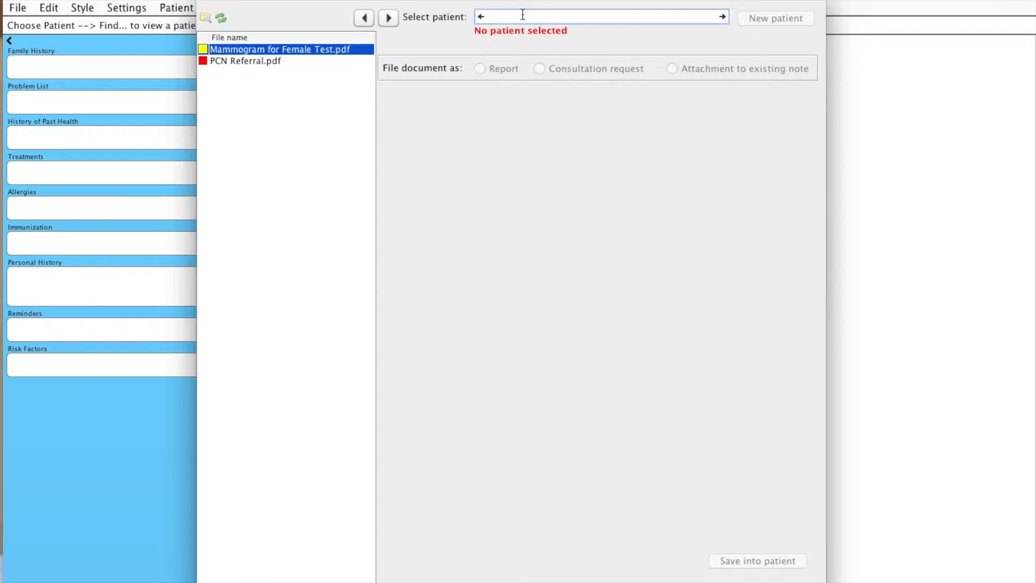
# - Search for patient 'test', choose Test, Female, and file the PDF as a report
pyautogui.write('test')
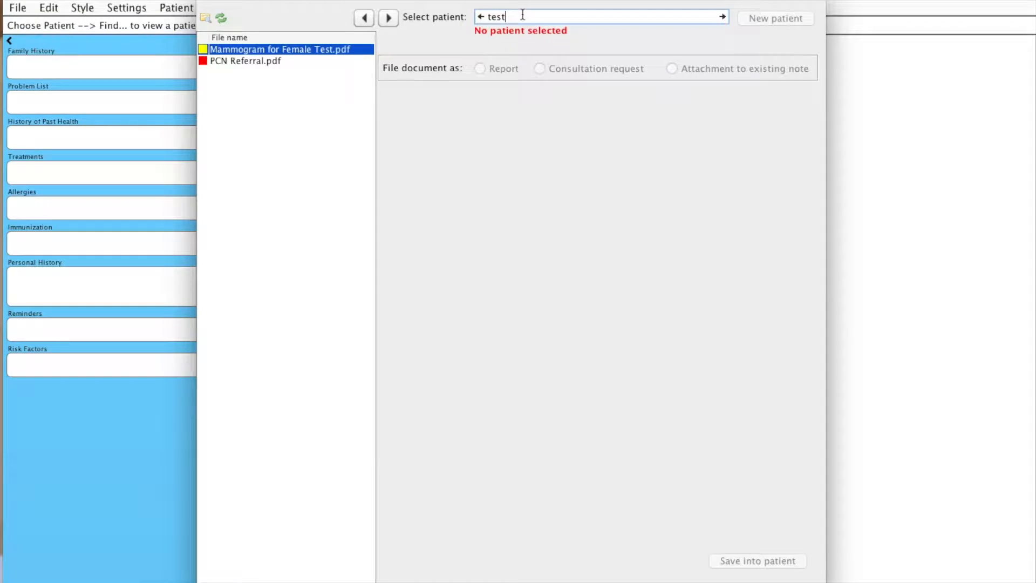
pyautogui.click(722, 17)
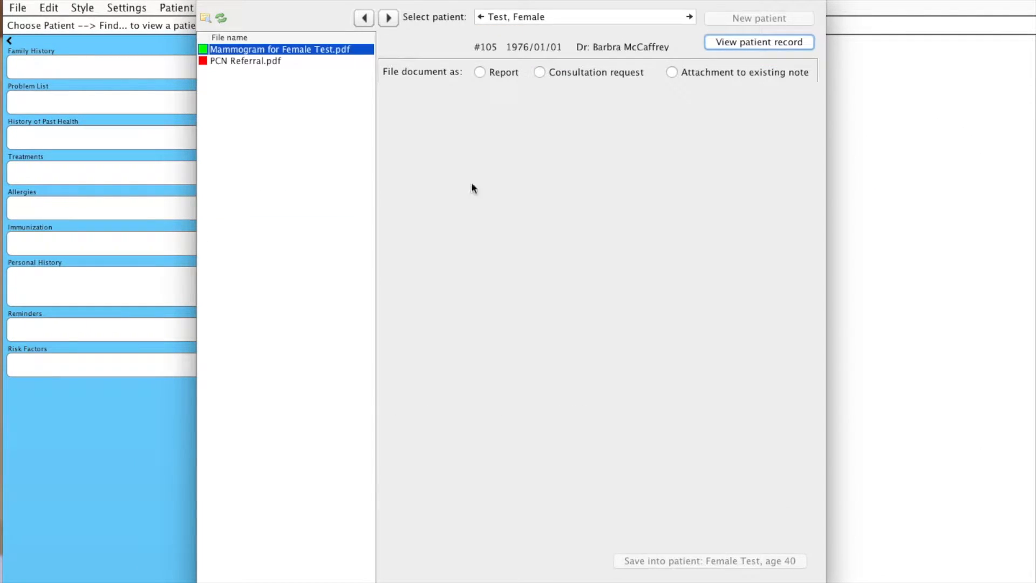
pyautogui.moveTo(543, 189)
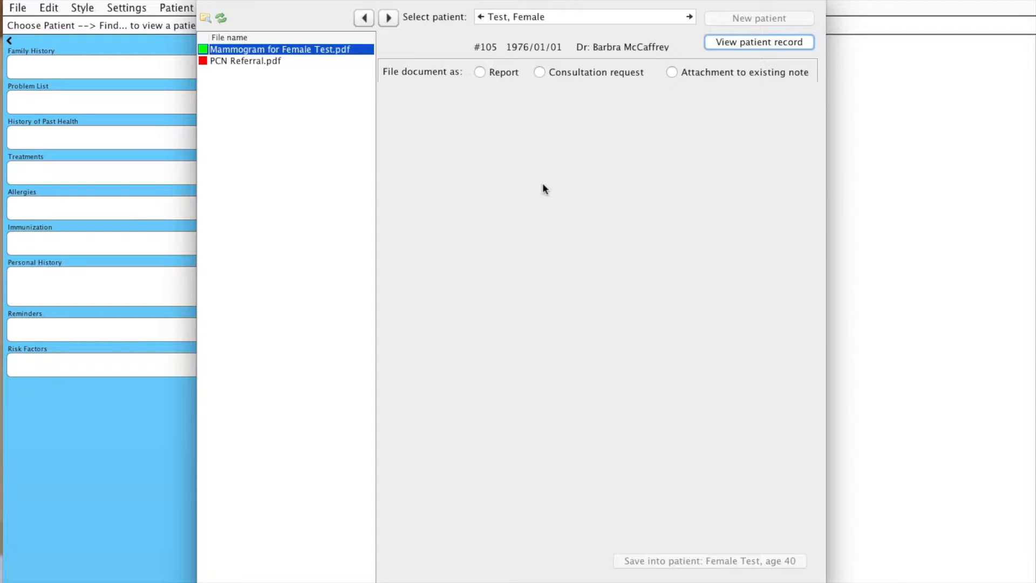
pyautogui.click(479, 72)
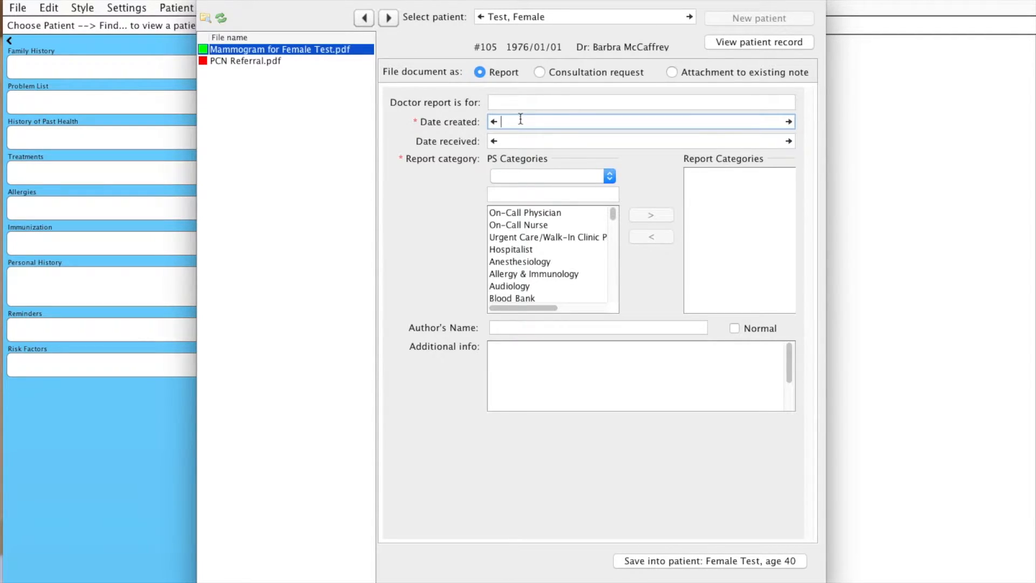
# - Enter 'October 31, 2016' as the report's creation date
pyautogui.write('October 31, 2')
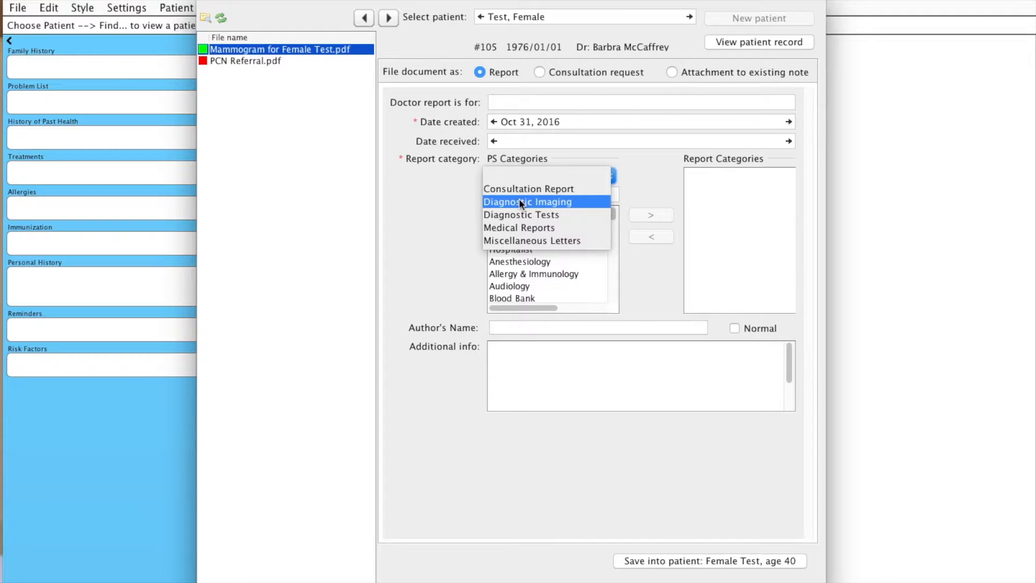
# - Close the category group list and filter the categories by 'mammo'
pyautogui.click(552, 175)
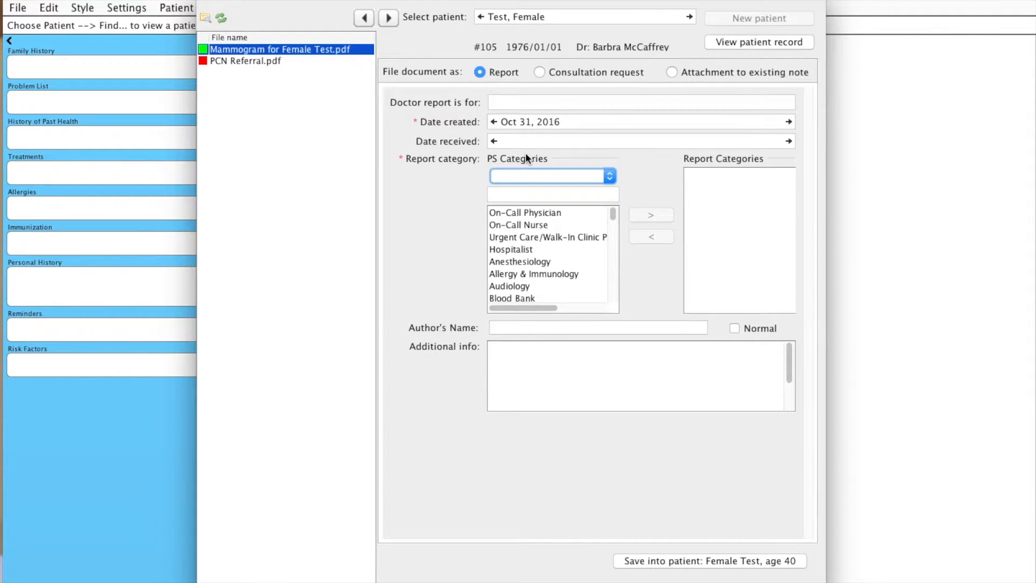
pyautogui.click(552, 193)
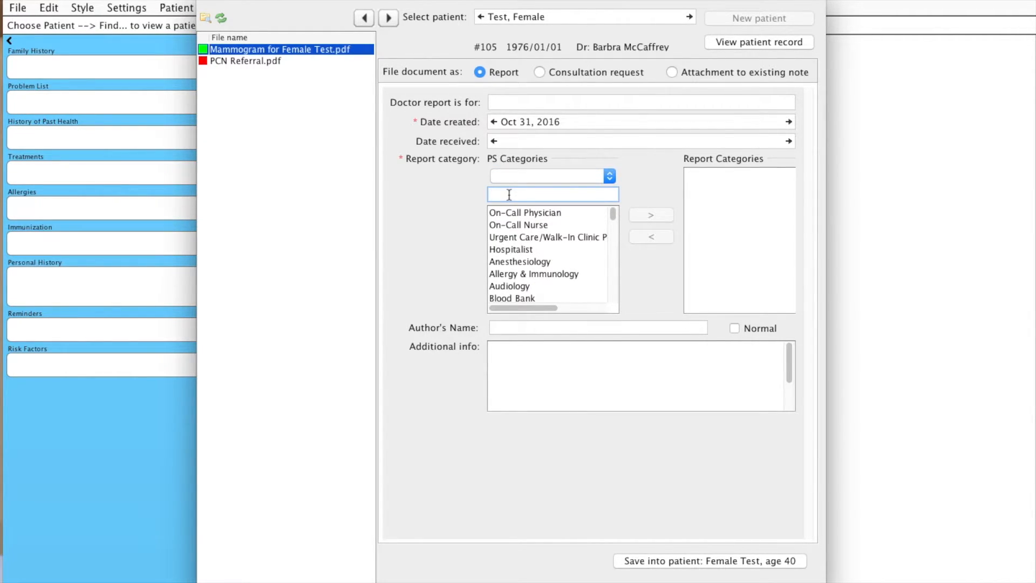
pyautogui.write('mammo')
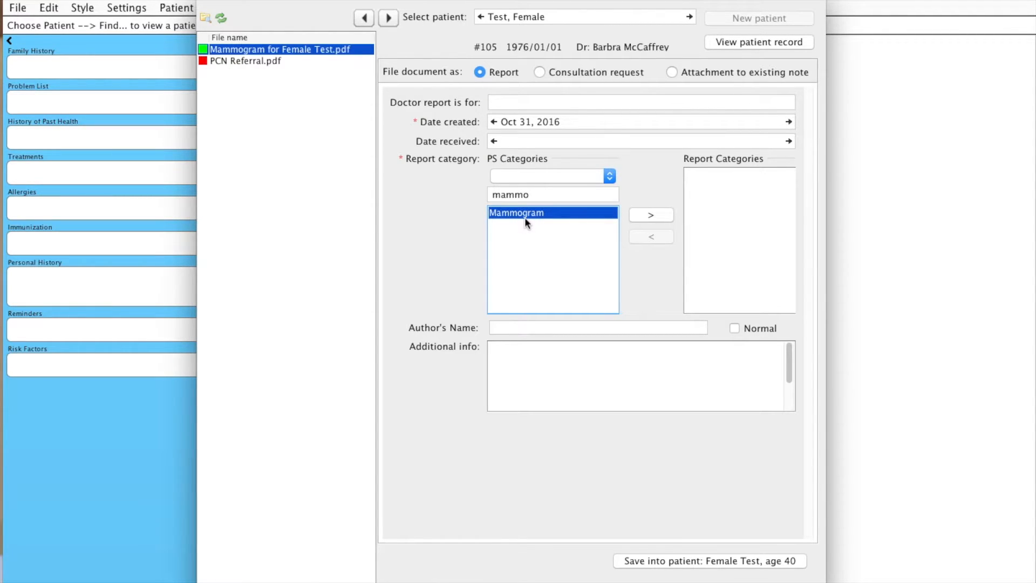
pyautogui.moveTo(530, 224)
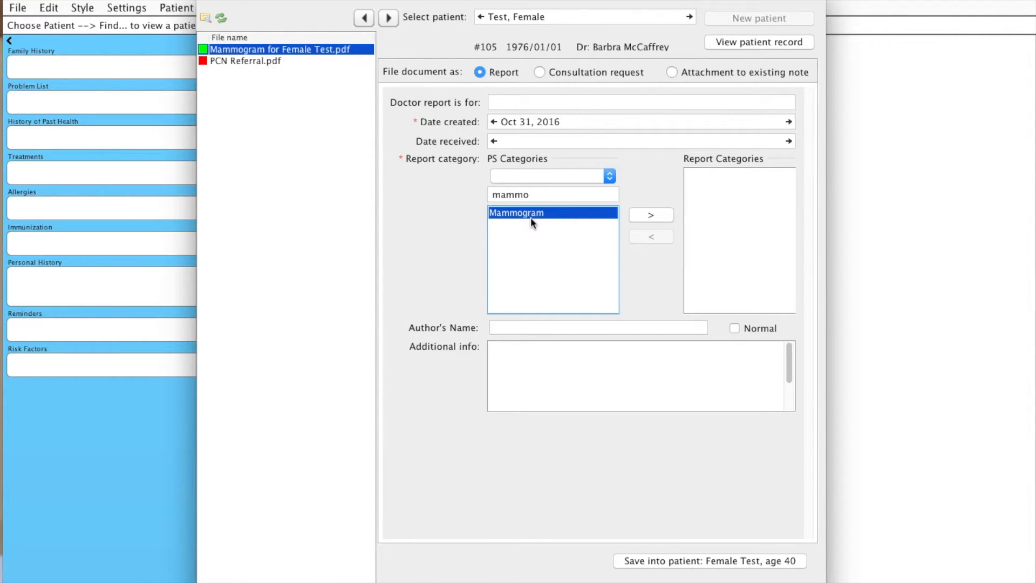
pyautogui.moveTo(548, 216)
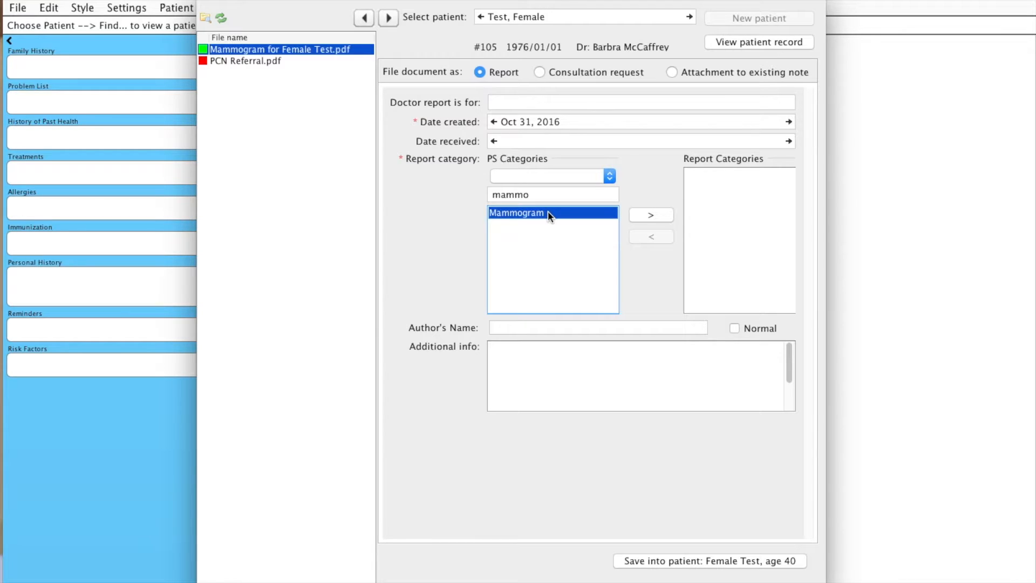
pyautogui.moveTo(551, 212)
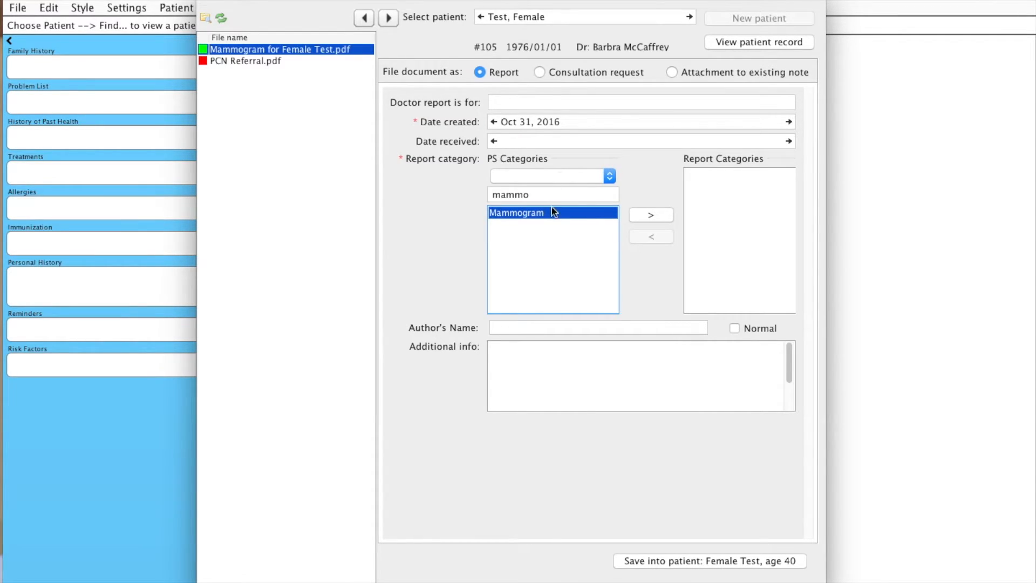
pyautogui.moveTo(544, 214)
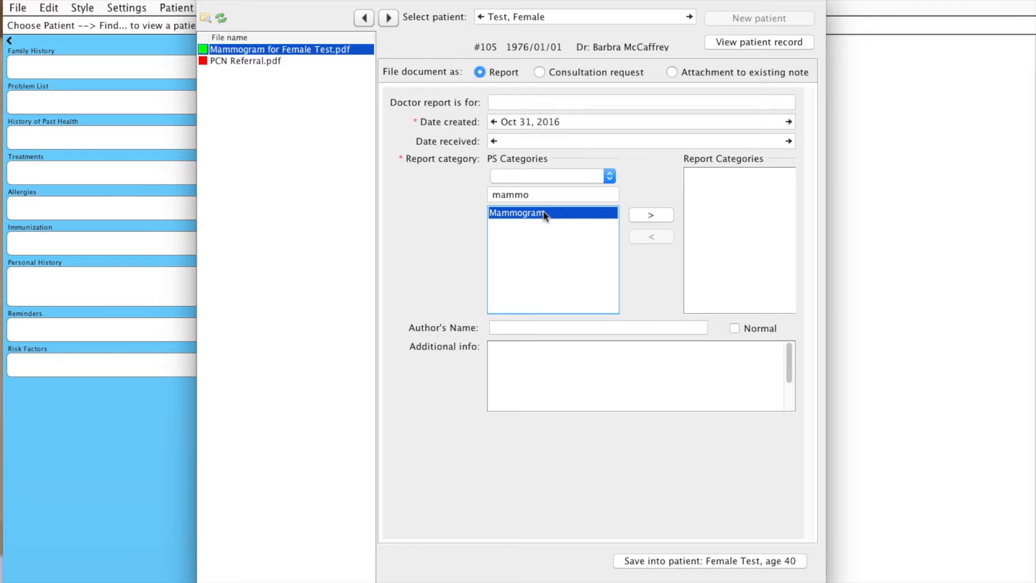
pyautogui.moveTo(535, 217)
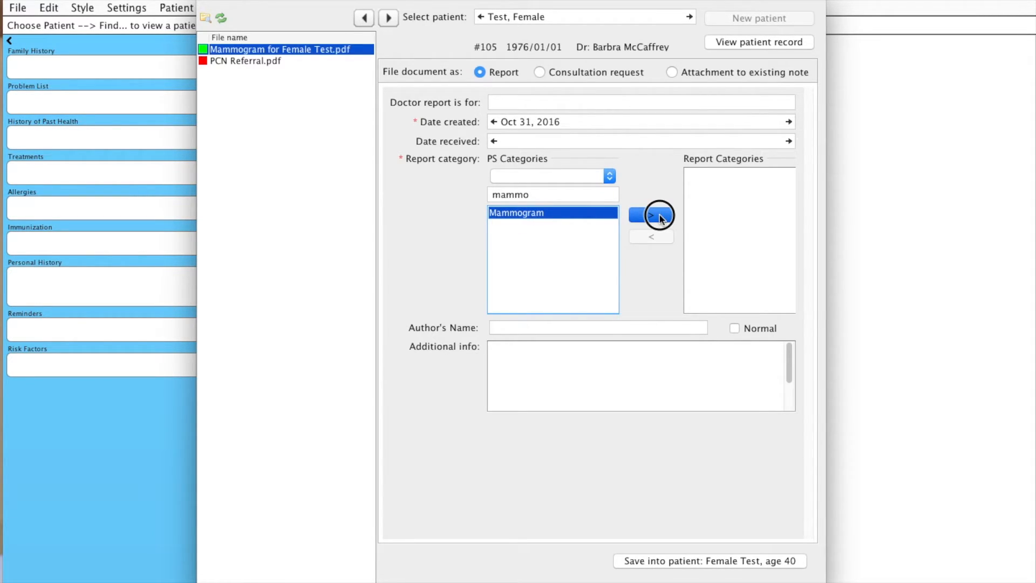
# - Move Mammogram into the Report Categories list
pyautogui.click(650, 215)
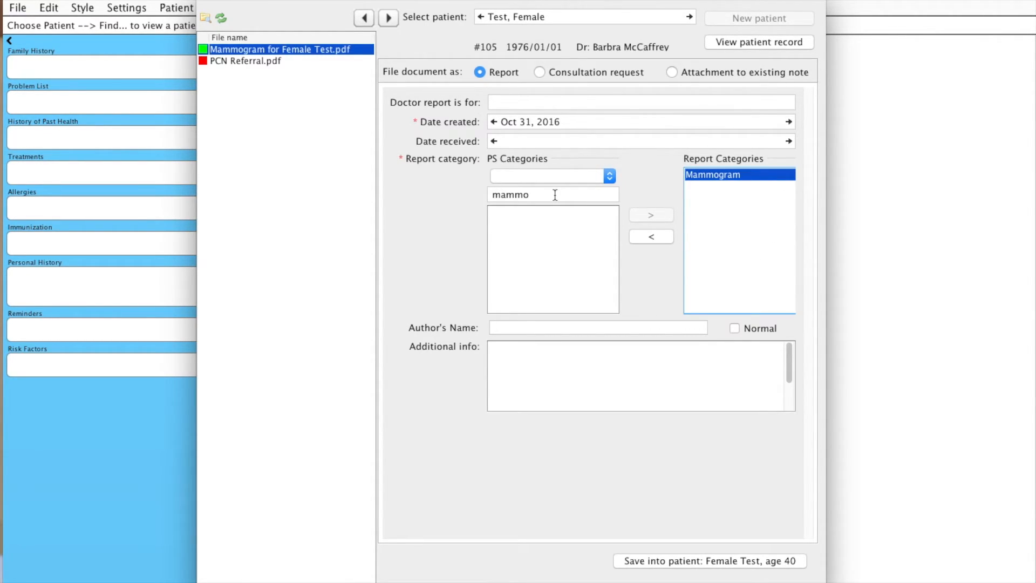
pyautogui.moveTo(659, 233)
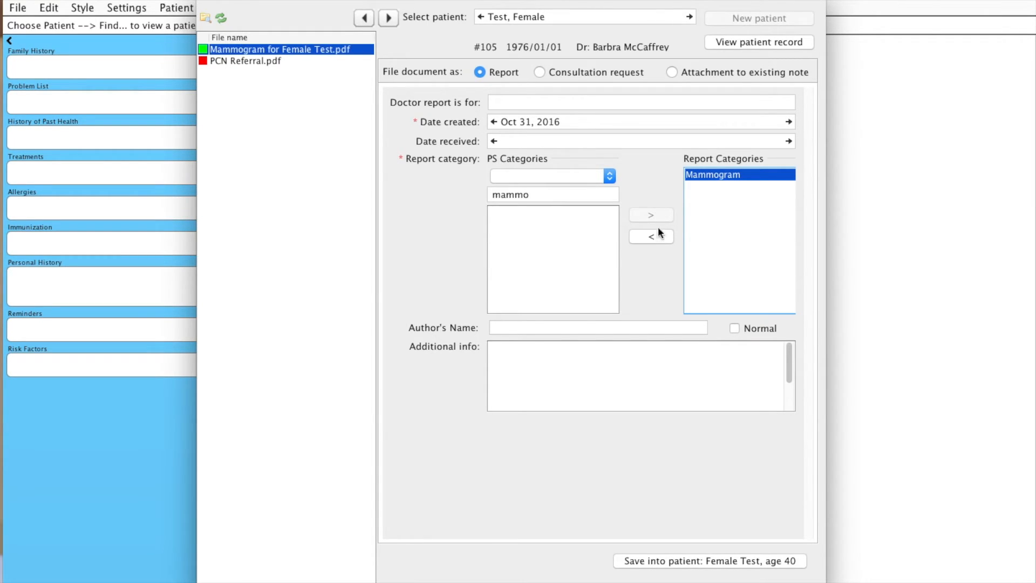
pyautogui.moveTo(734, 212)
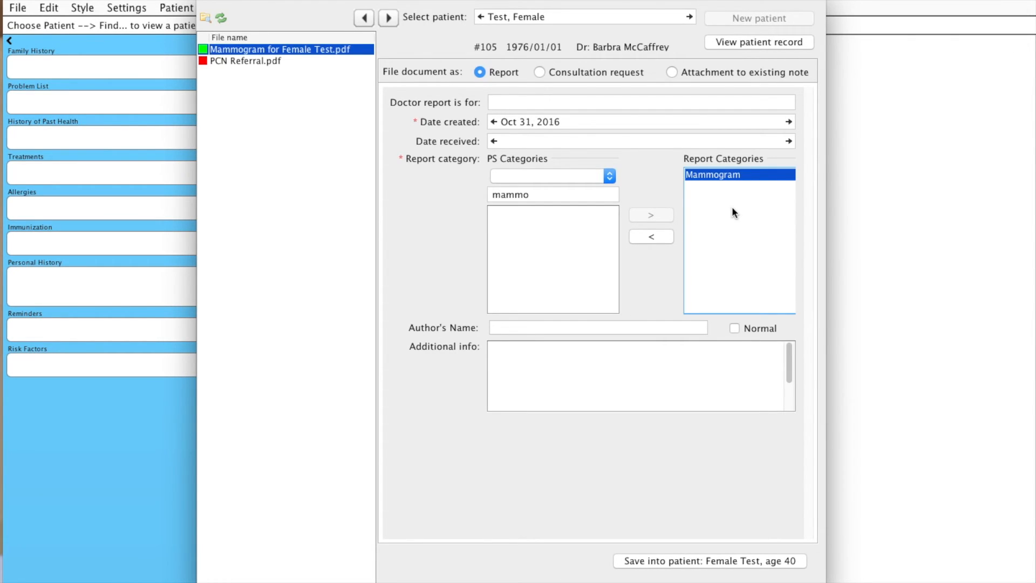
pyautogui.moveTo(739, 210)
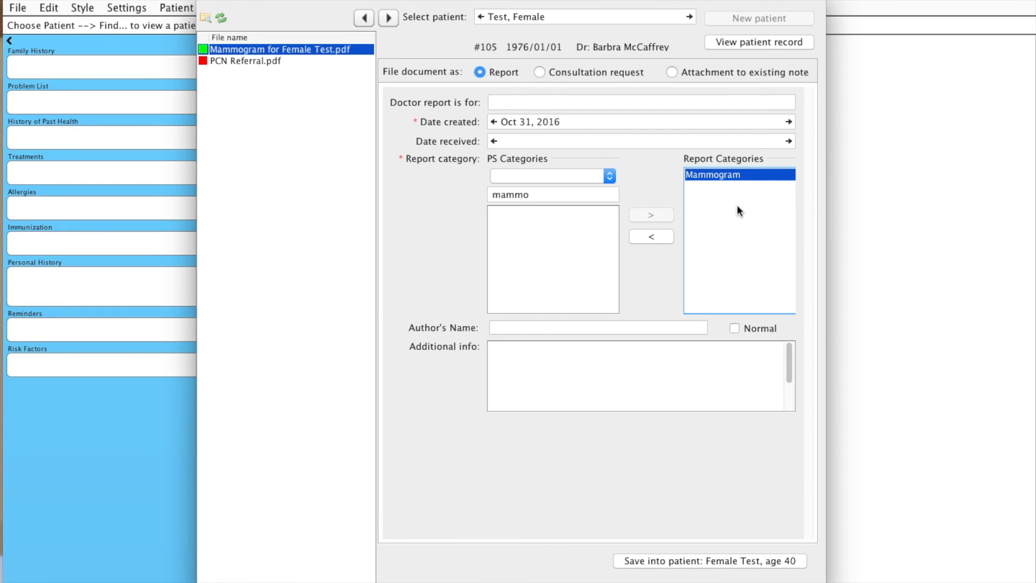